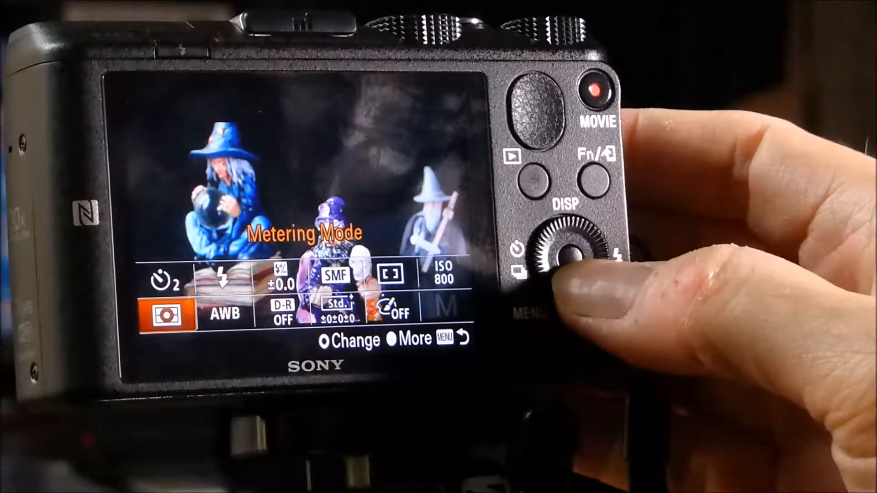
# - Leave the Fn menu and magnify the figurine's face ×7.2 with the focus magnifier
pyautogui.click(565, 251)
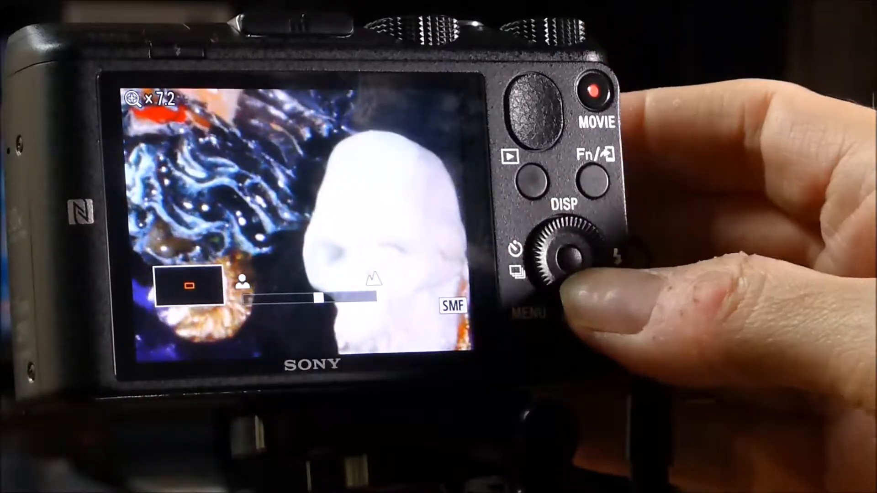
# - Reopen the Fn quick menu with Metering Mode highlighted
pyautogui.click(571, 252)
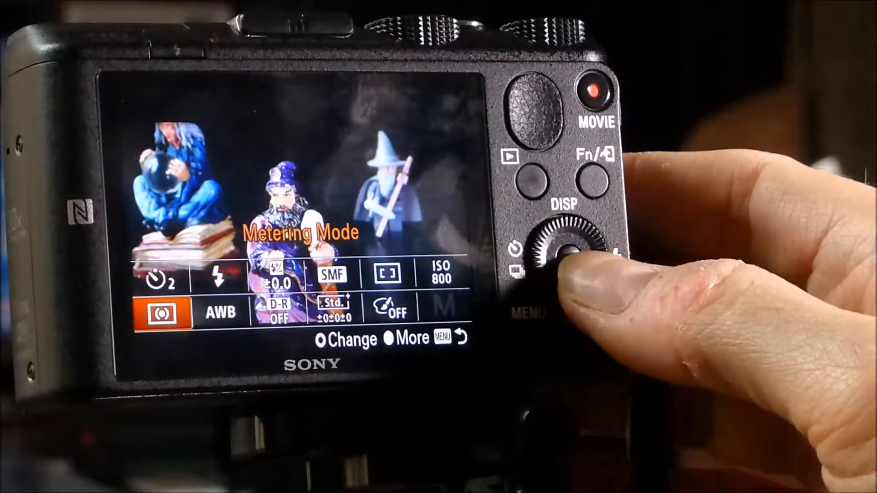
pyautogui.click(565, 246)
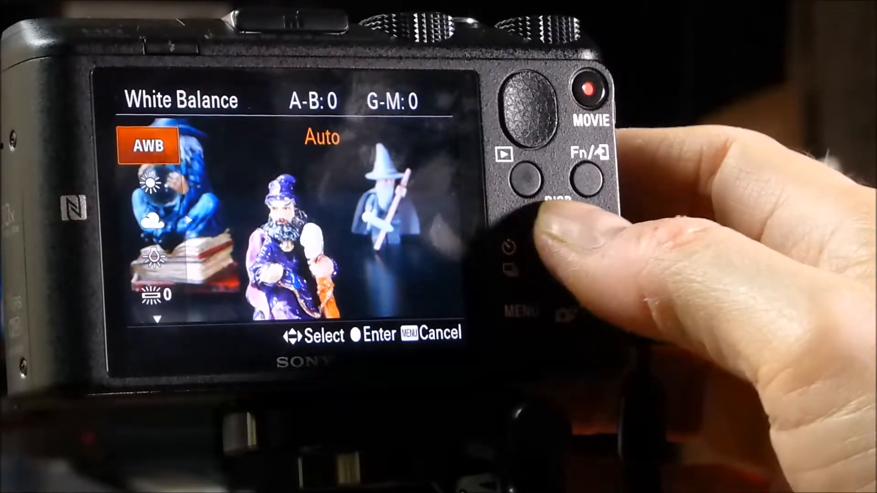
# - Change white balance from Auto to the Daylight preset
pyautogui.click(551, 240)
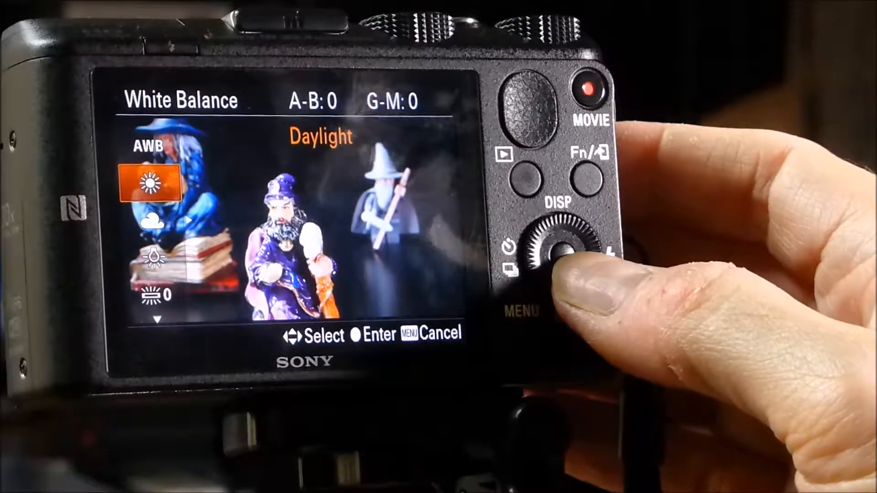
pyautogui.click(562, 249)
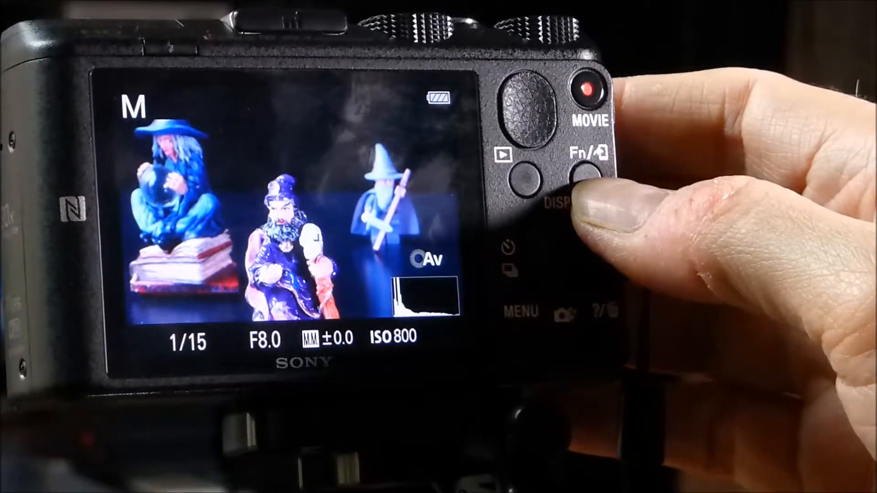
# - Choose the Fluor.: Day White preset from the White Balance list
pyautogui.click(583, 172)
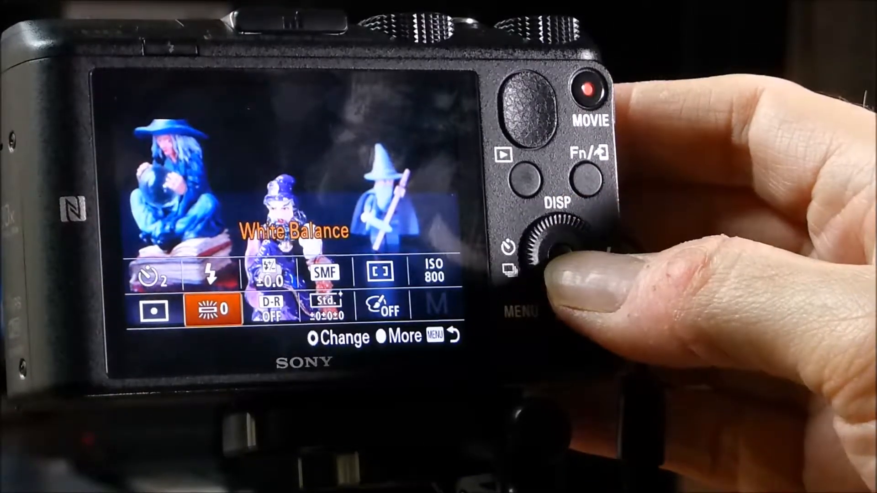
pyautogui.click(554, 252)
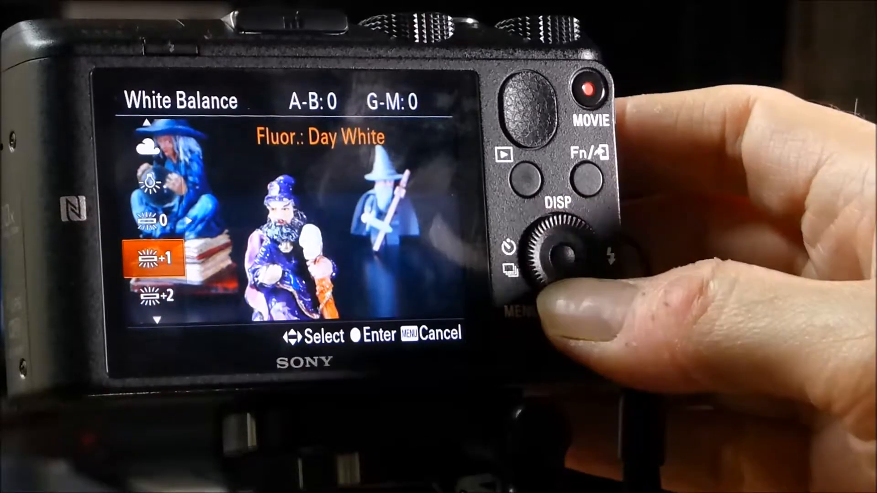
pyautogui.click(559, 251)
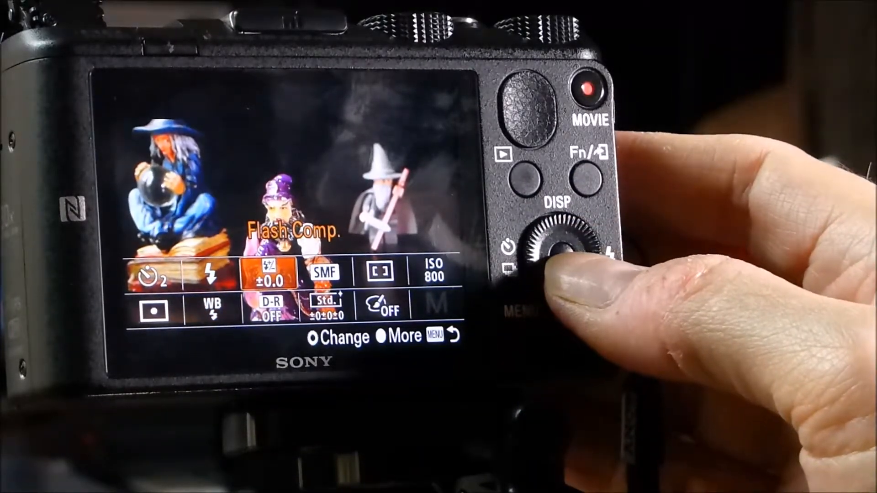
# - Select Flash Comp. at ±0.0 in the Fn menu for adjustment
pyautogui.click(563, 237)
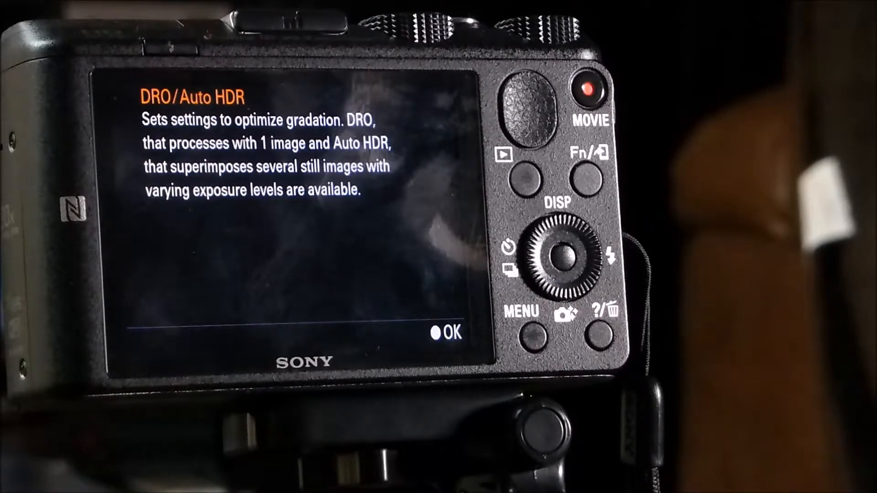
# - Close the DRO/Auto HDR help screen, leaving D-R OFF highlighted
pyautogui.click(565, 251)
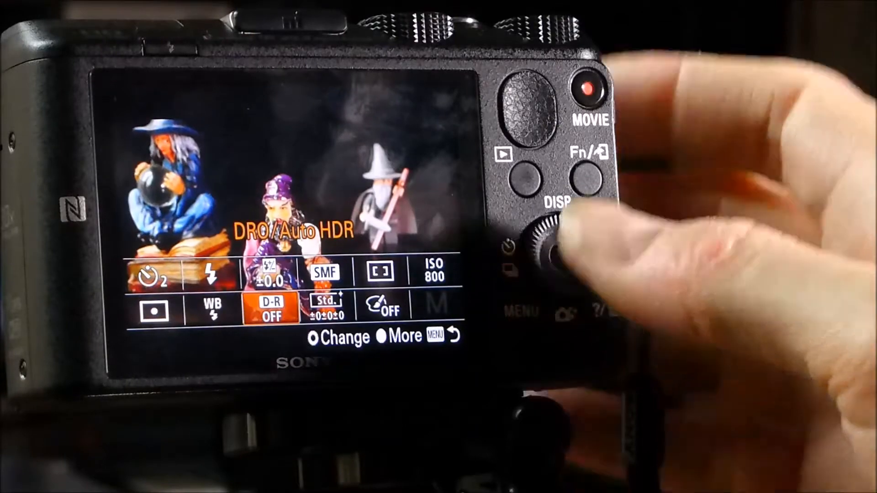